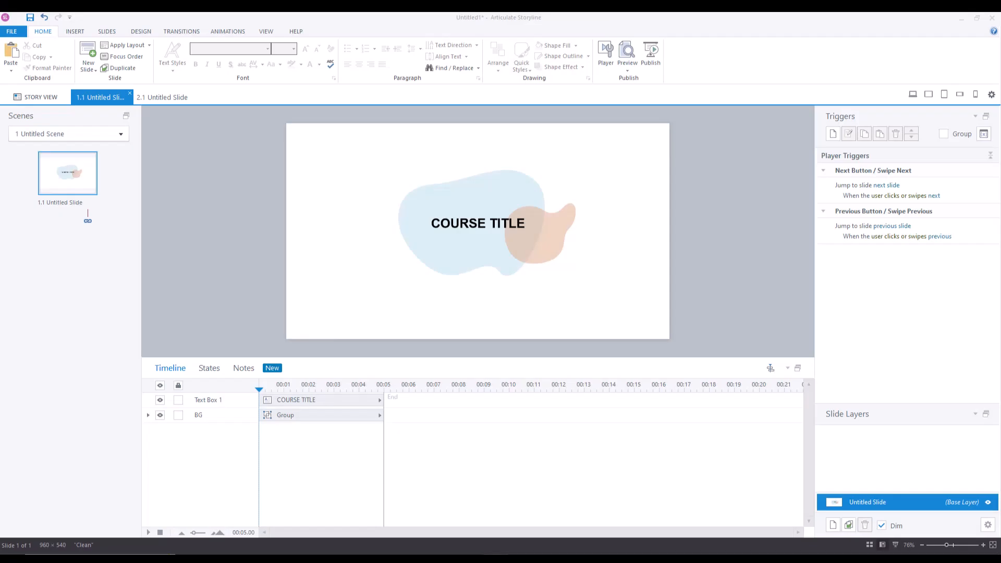
{"action": "mouse_move", "coordinate": [757, 284]}
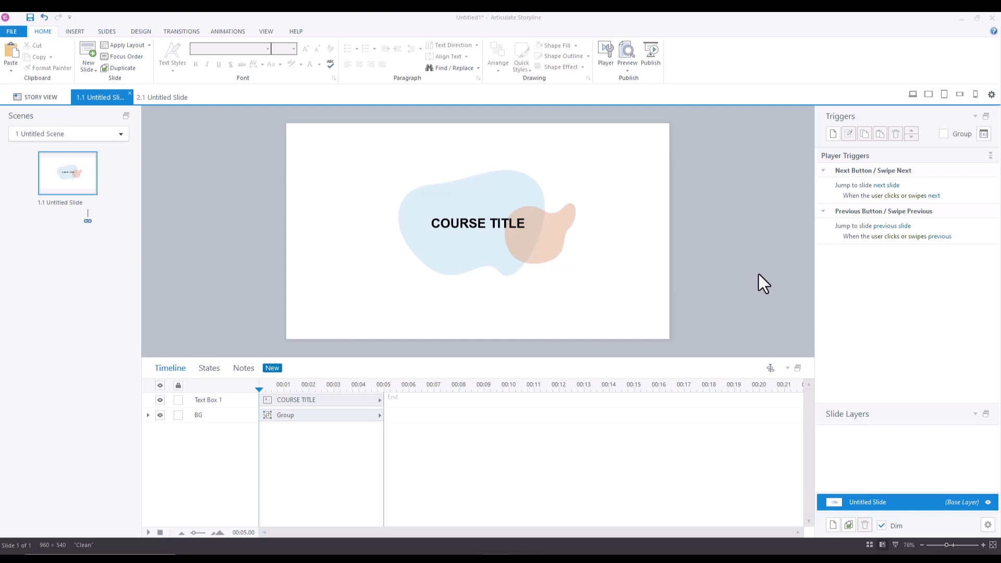
{"action": "mouse_move", "coordinate": [770, 283]}
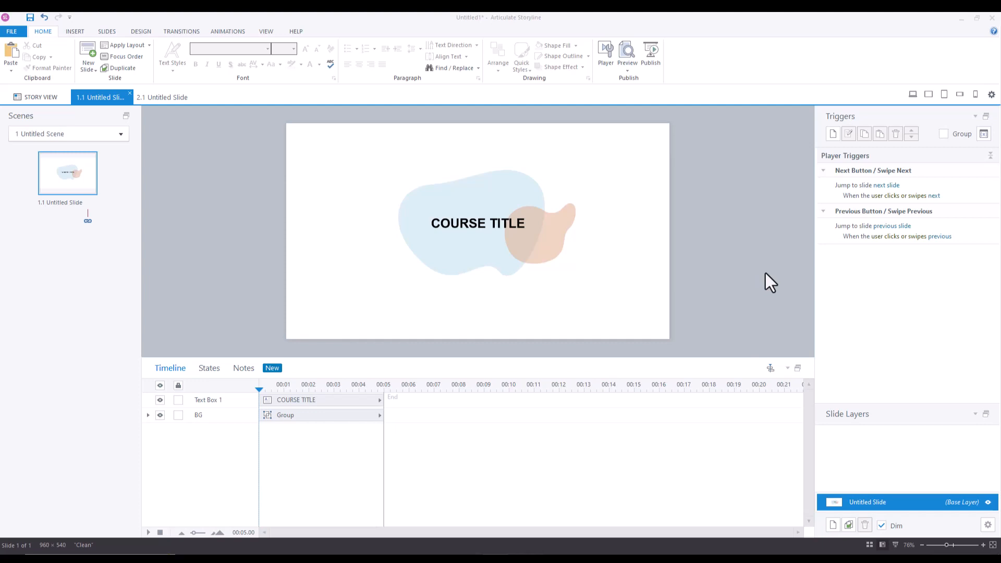
{"action": "mouse_move", "coordinate": [542, 433]}
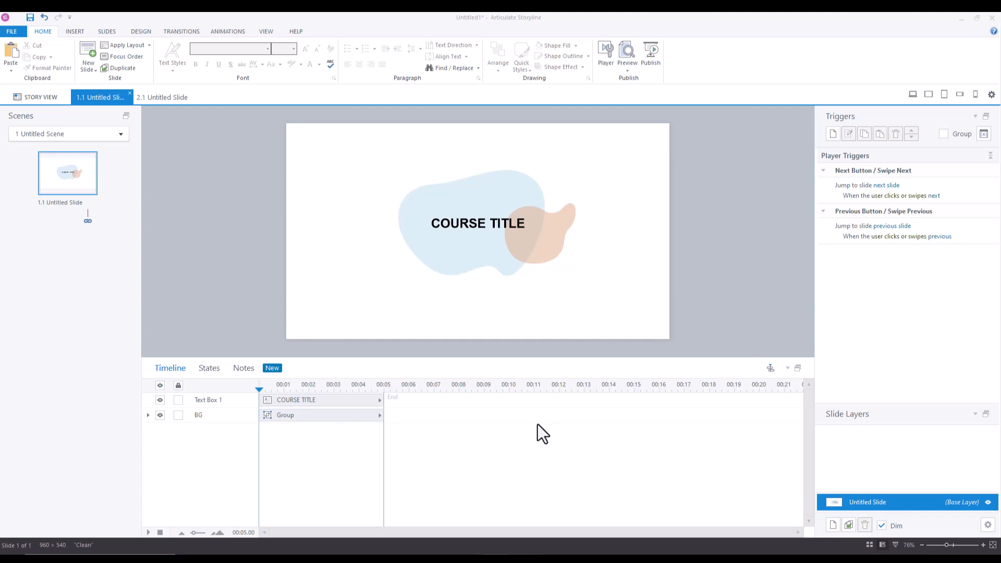
{"action": "mouse_move", "coordinate": [232, 260]}
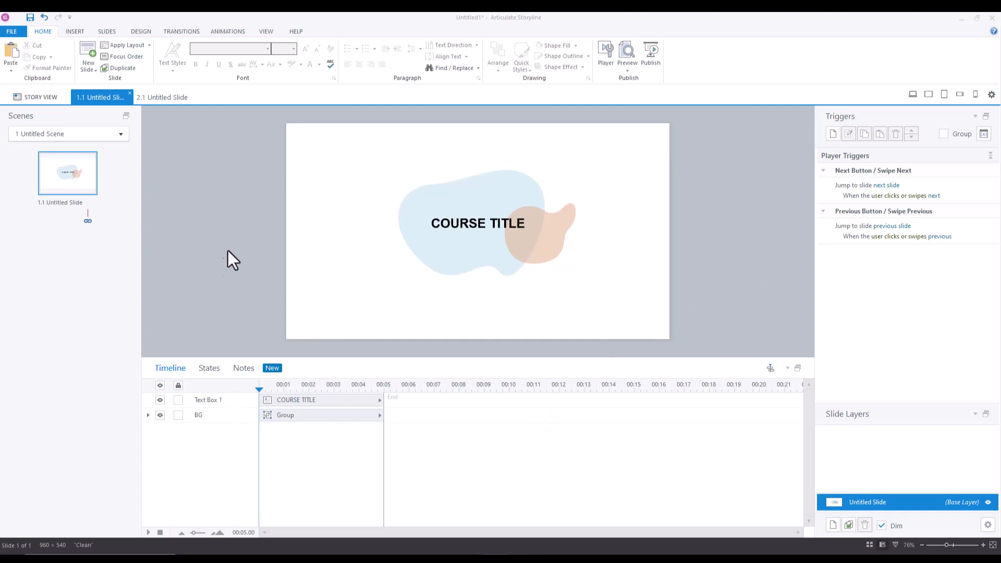
{"action": "mouse_move", "coordinate": [236, 232]}
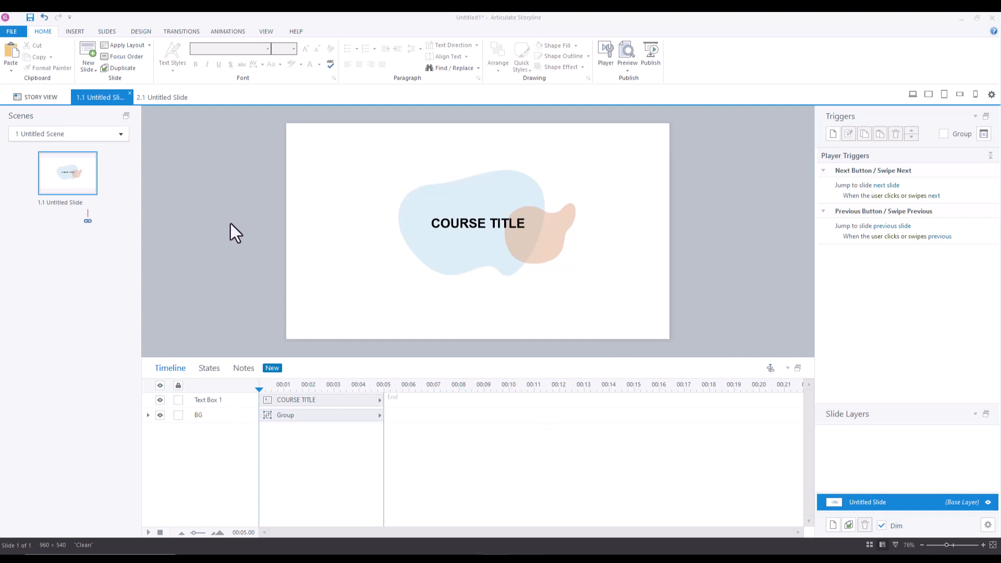
{"action": "mouse_move", "coordinate": [196, 136]}
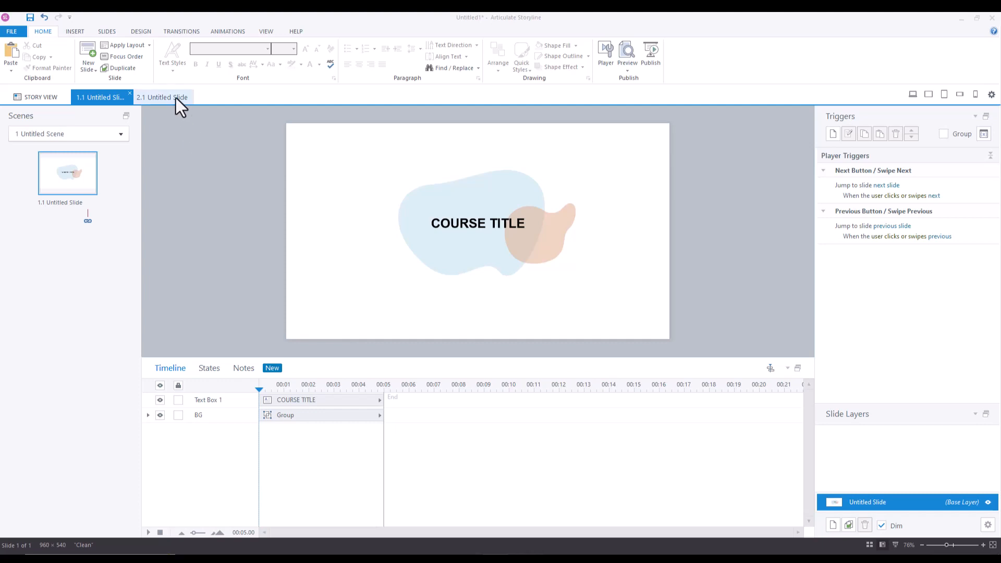
Preview slide 2.1, return to slide 1.1, and open Insert > Audio choices
{"action": "left_click", "coordinate": [161, 97]}
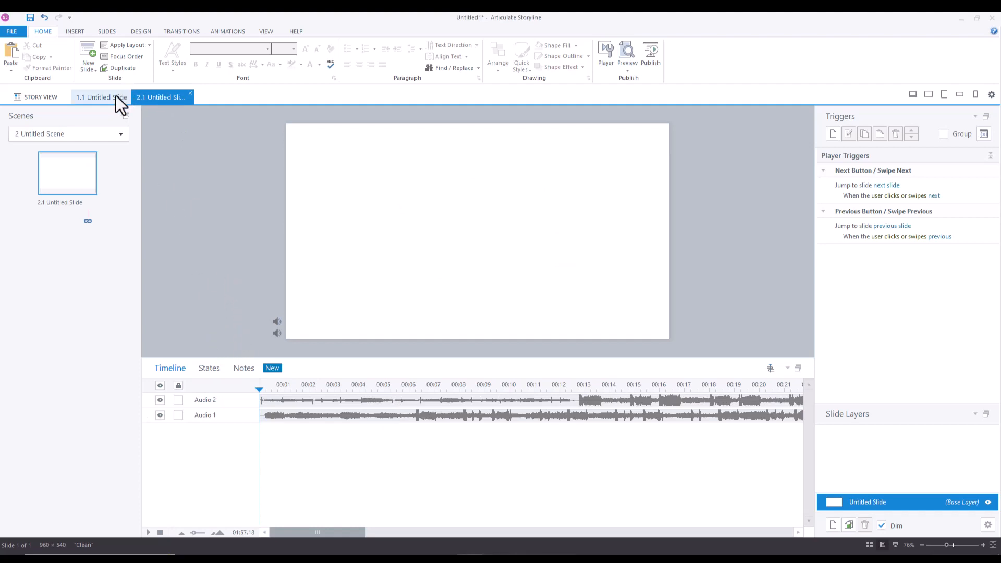
{"action": "left_click", "coordinate": [99, 97]}
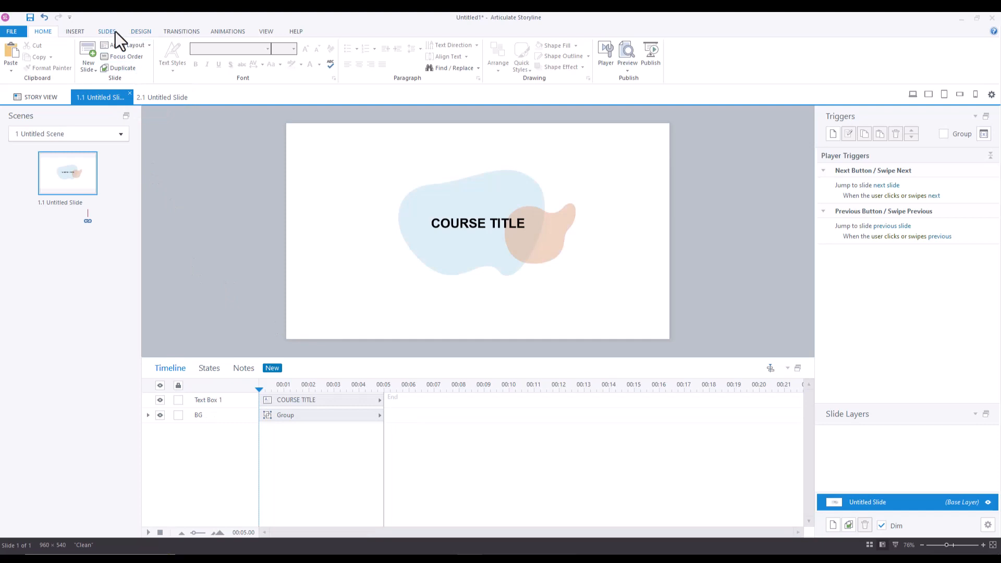
{"action": "left_click", "coordinate": [74, 30]}
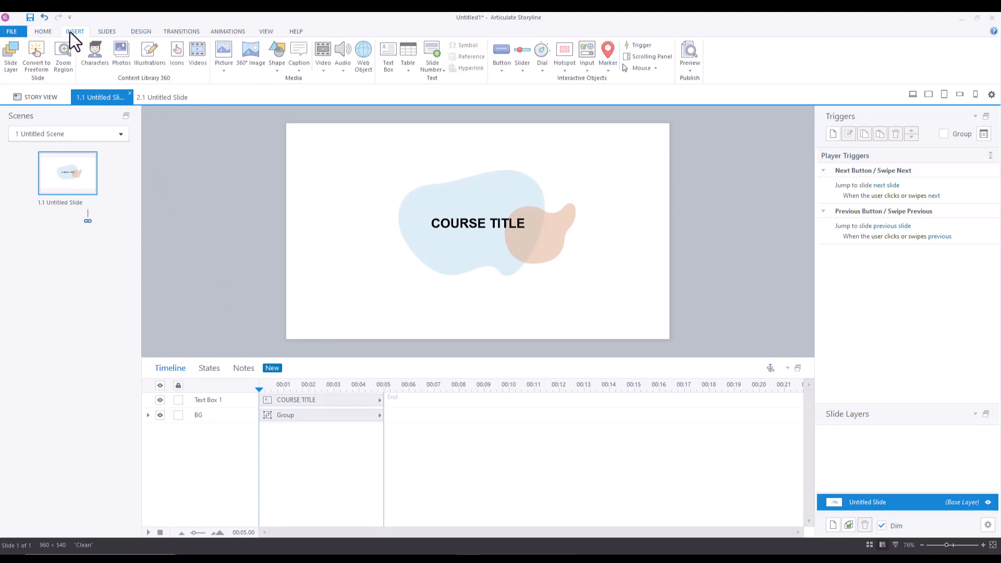
{"action": "left_click", "coordinate": [342, 54]}
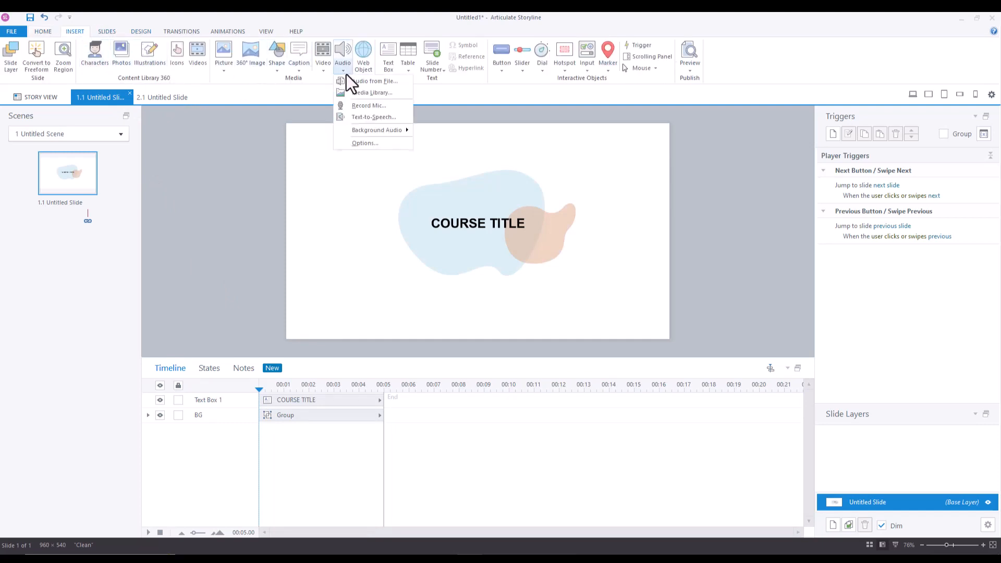
{"action": "mouse_move", "coordinate": [375, 130]}
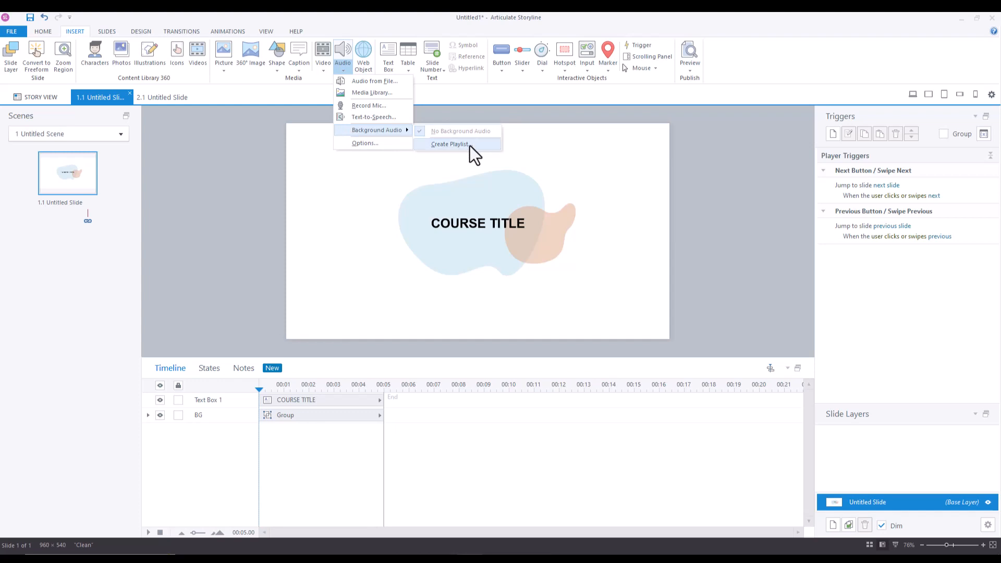
{"action": "mouse_move", "coordinate": [449, 144]}
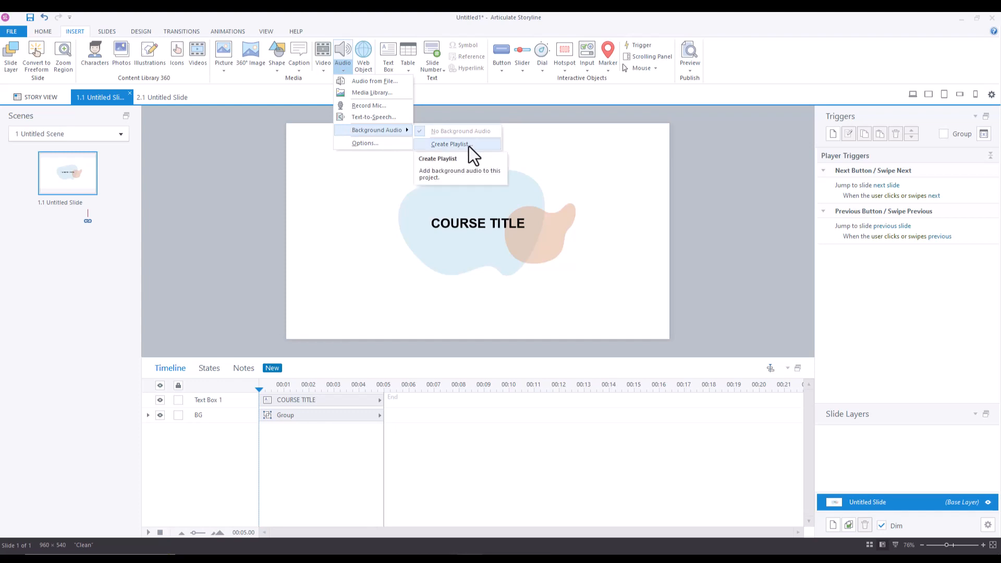
Create a new background audio playlist and name it 'Course #1 Background'
{"action": "left_click", "coordinate": [449, 144]}
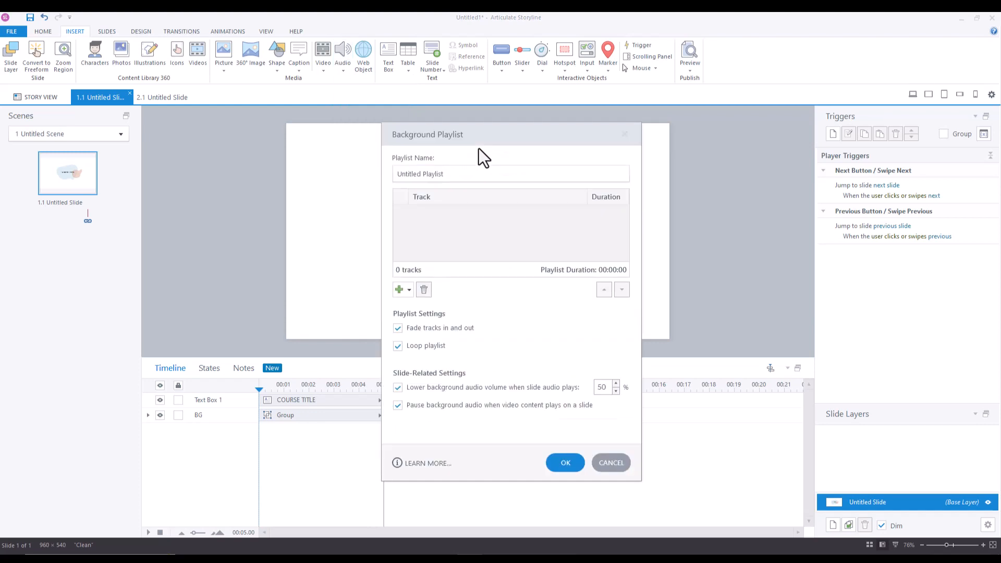
{"action": "mouse_move", "coordinate": [537, 173]}
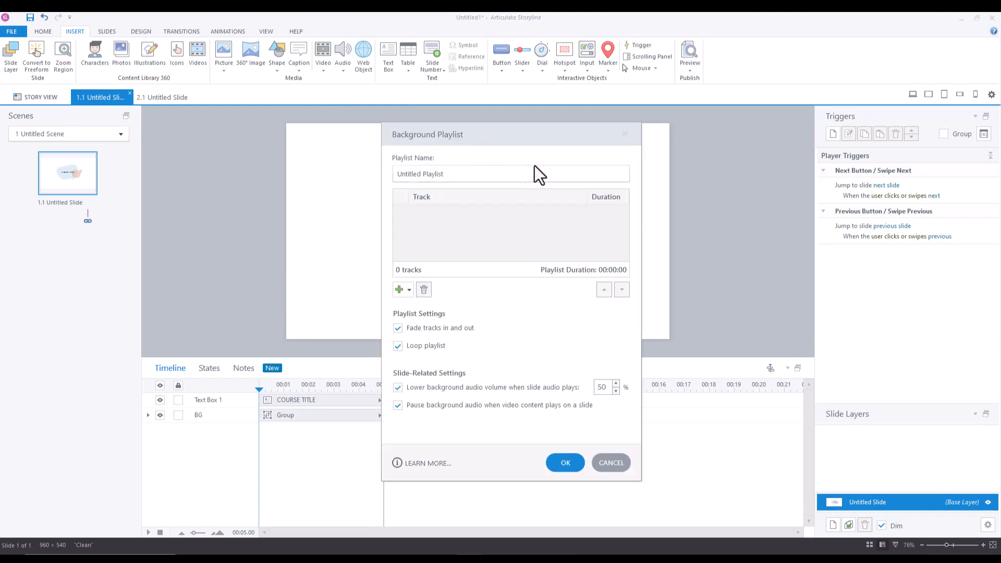
{"action": "left_click", "coordinate": [495, 174]}
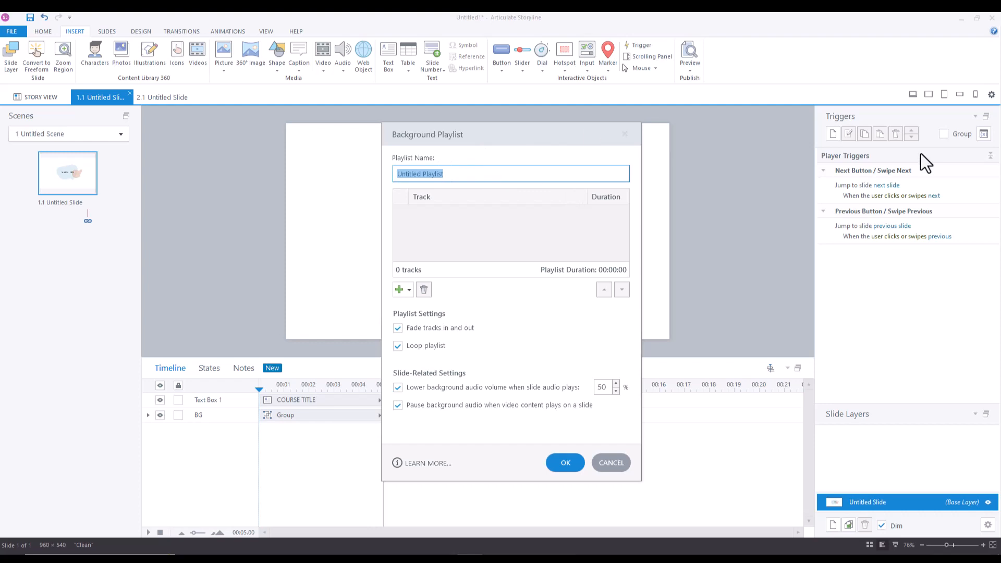
{"action": "type", "text": "c"}
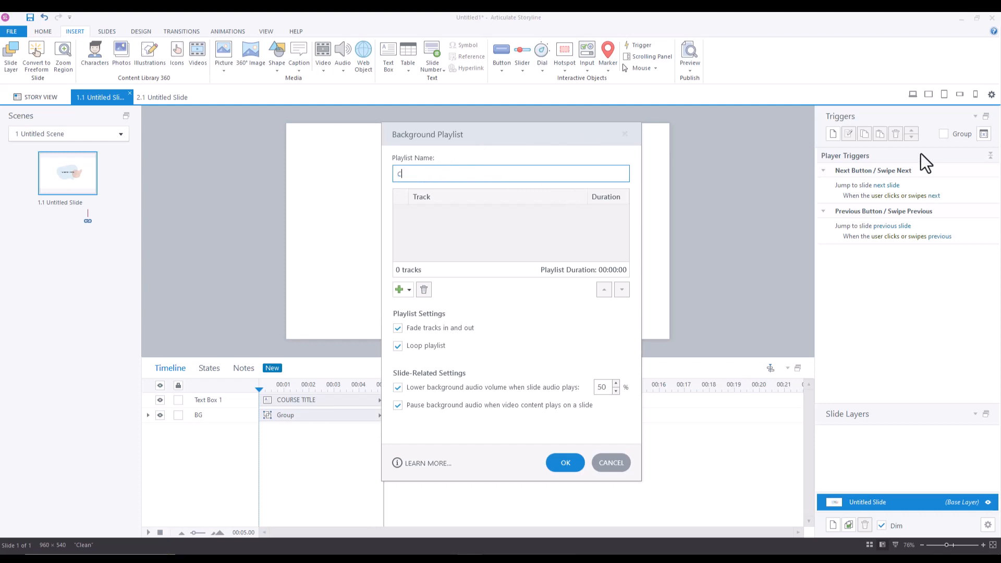
{"action": "type", "text": "ourse #1 Background"}
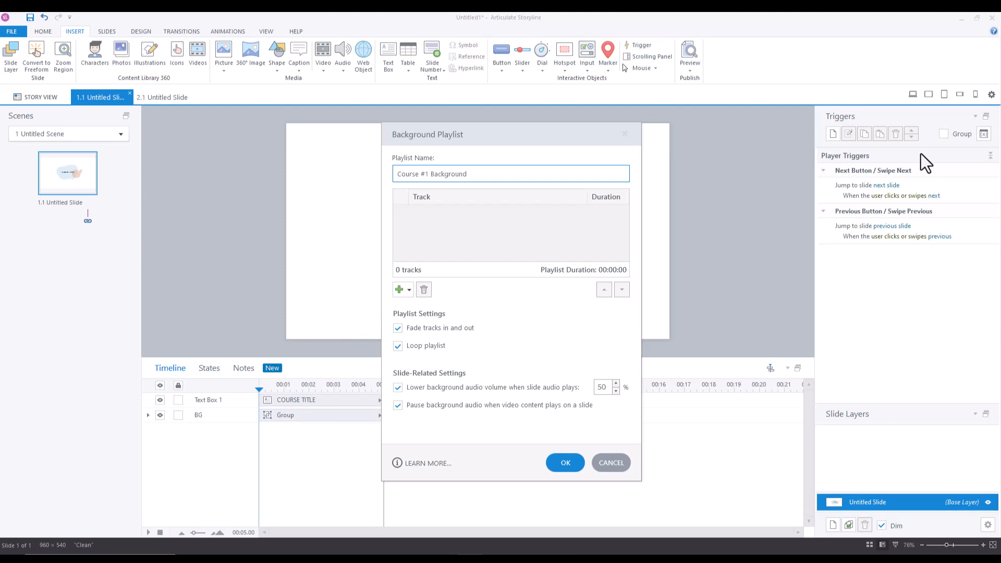
{"action": "mouse_move", "coordinate": [637, 245]}
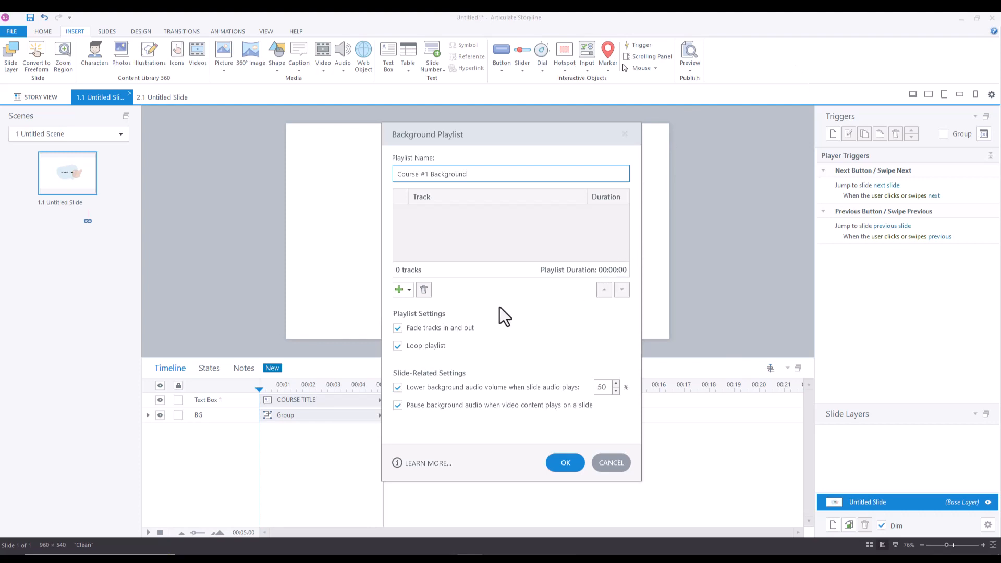
{"action": "mouse_move", "coordinate": [732, 301]}
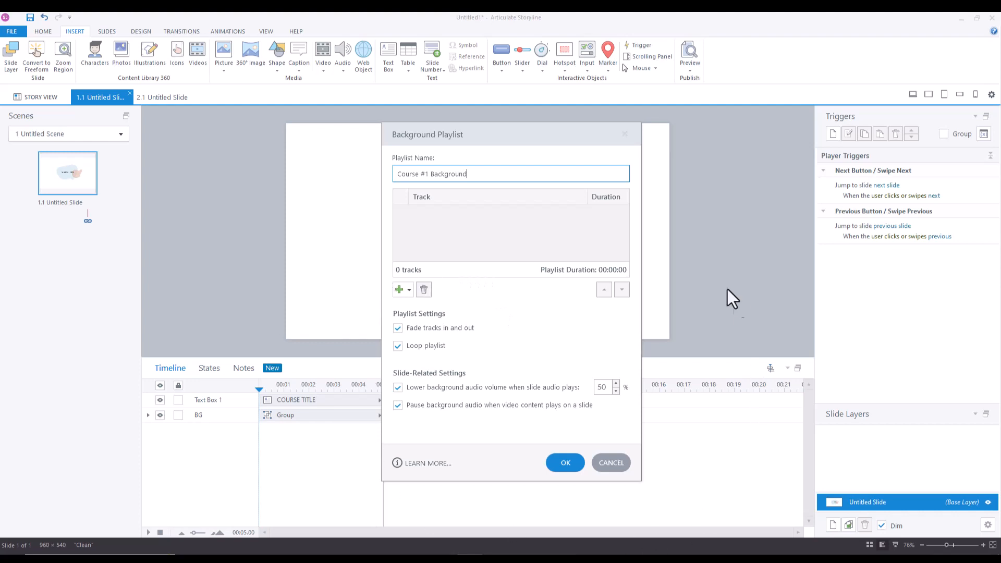
{"action": "mouse_move", "coordinate": [646, 211]}
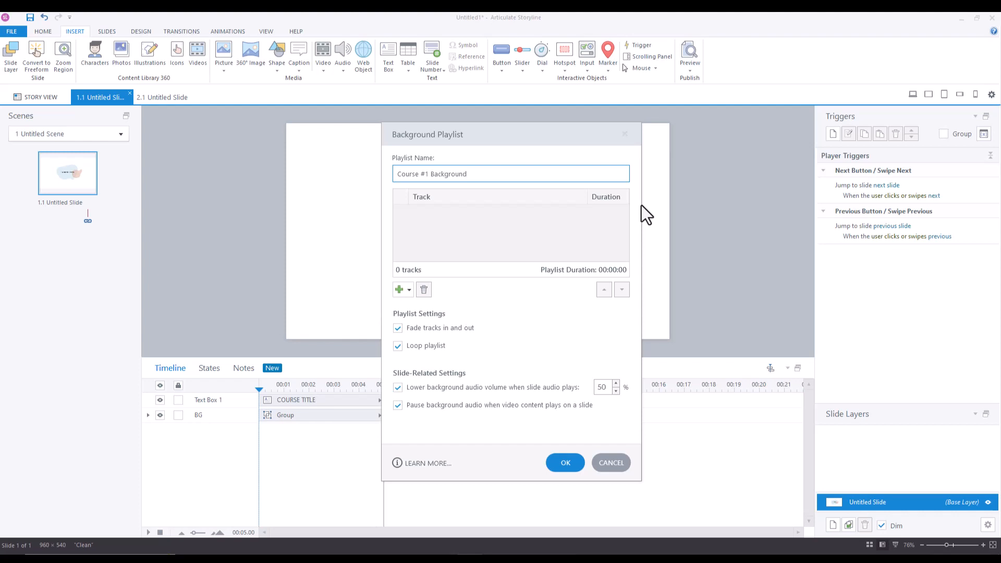
{"action": "mouse_move", "coordinate": [567, 300]}
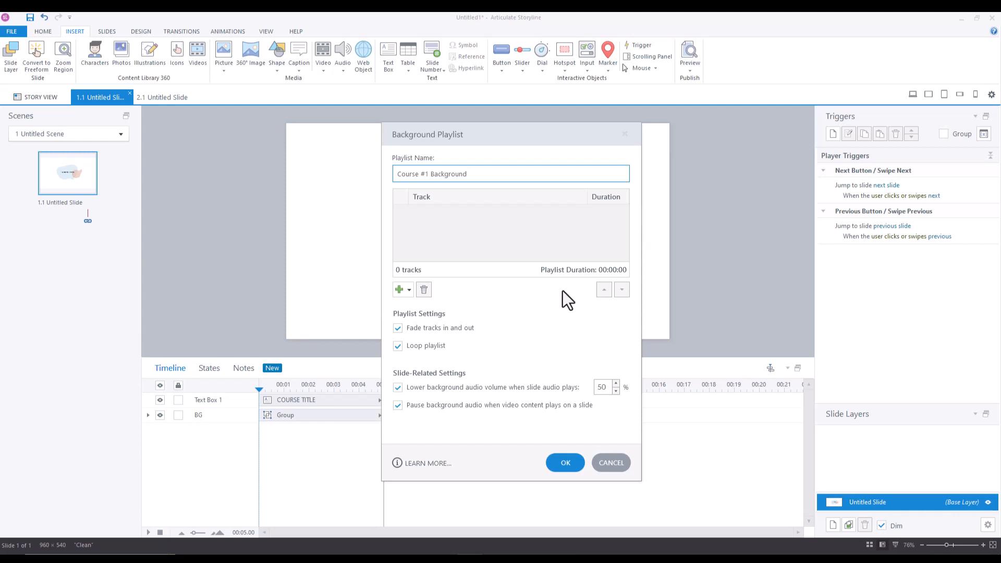
{"action": "mouse_move", "coordinate": [511, 295]}
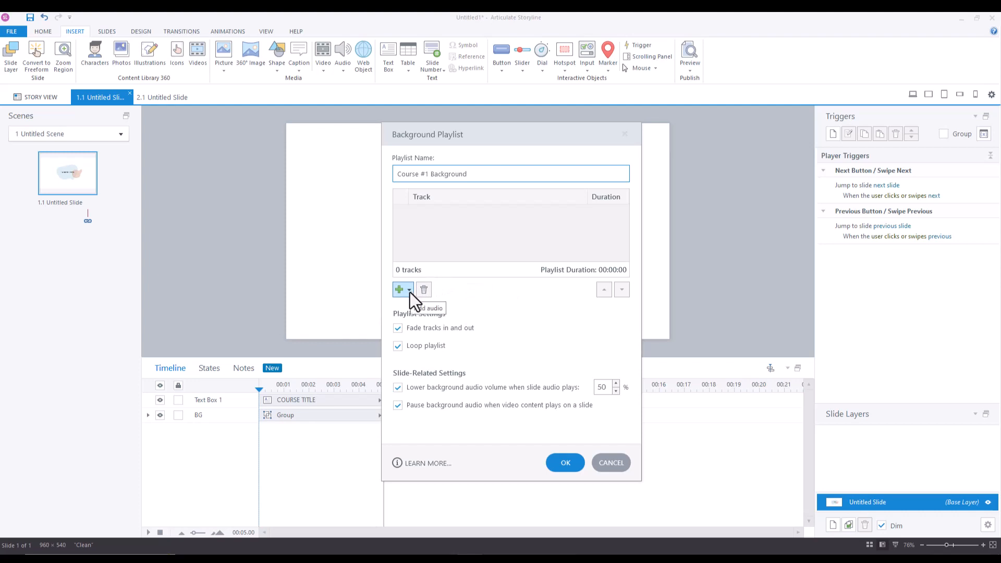
Insert the moonshine and night-in-kyoto clips from the Media Library into the playlist
{"action": "left_click", "coordinate": [409, 290]}
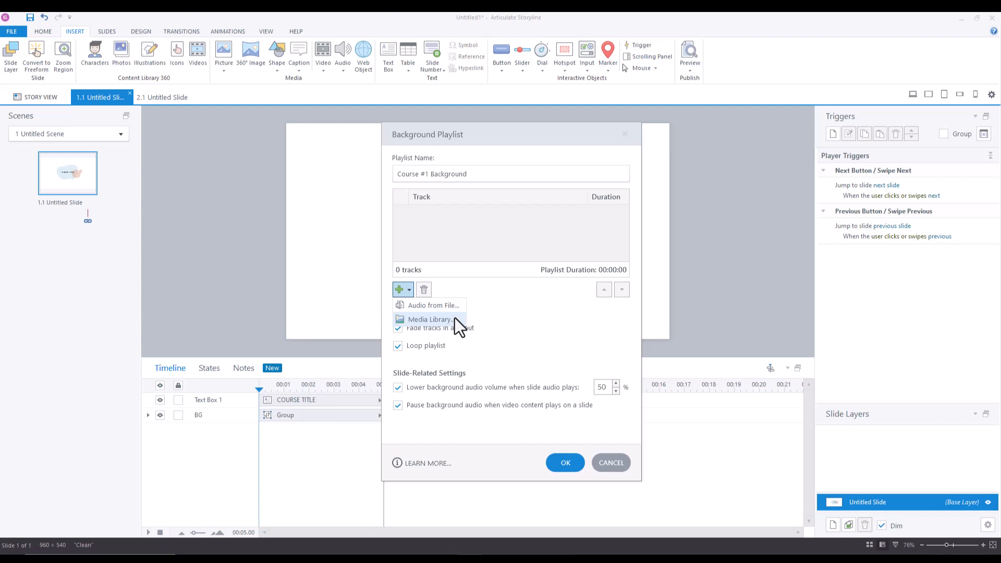
{"action": "left_click", "coordinate": [432, 318]}
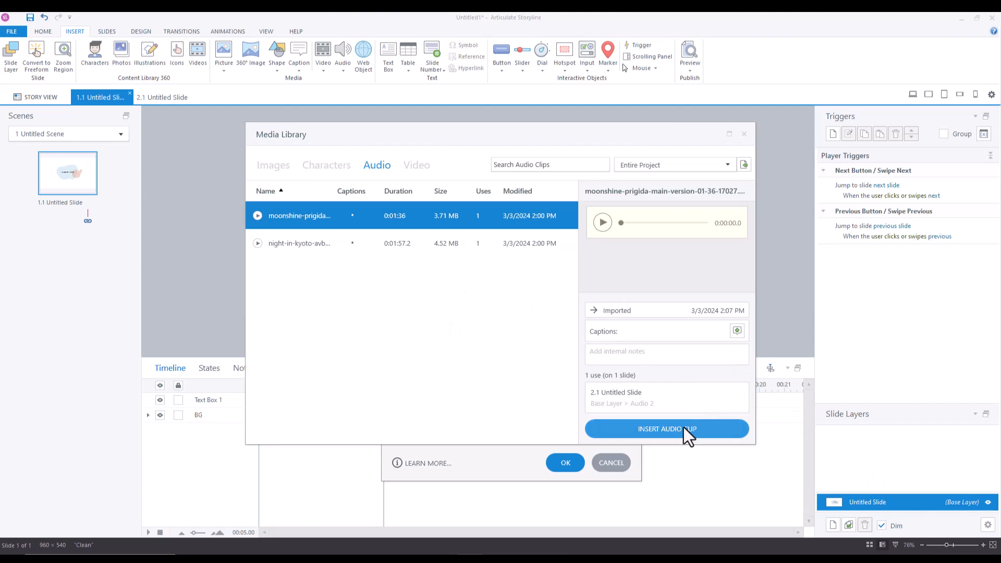
{"action": "left_click", "coordinate": [666, 428]}
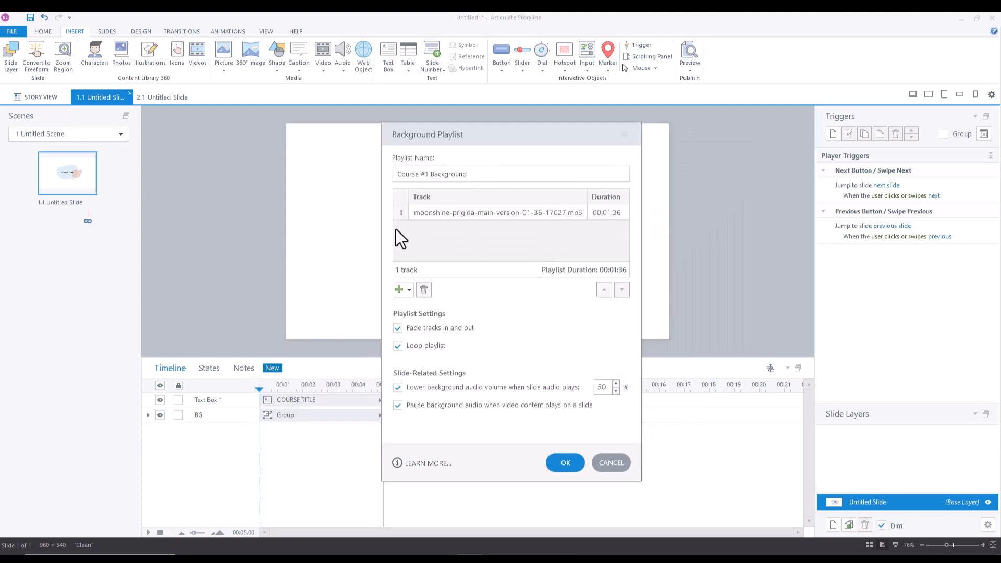
{"action": "left_click", "coordinate": [399, 289]}
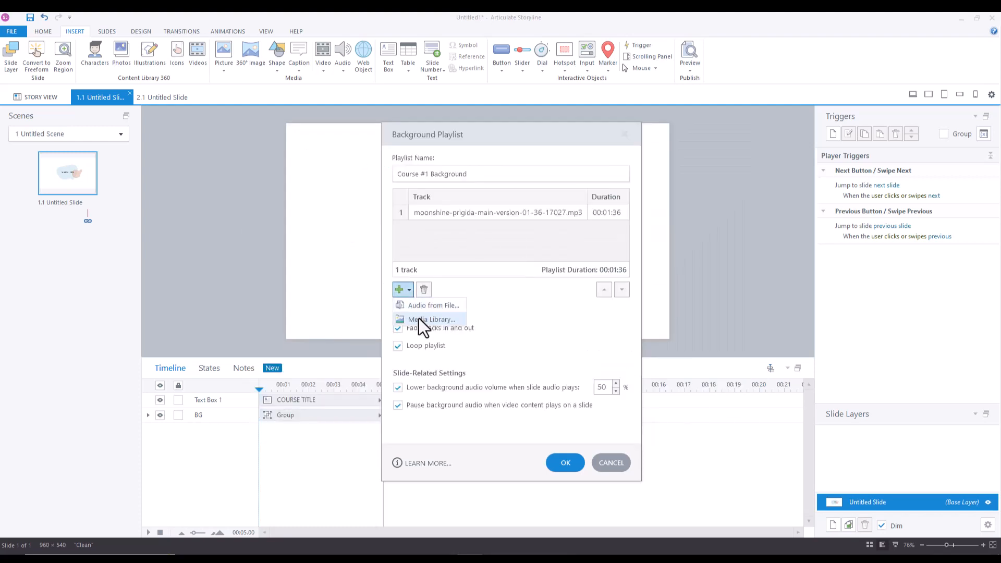
{"action": "left_click", "coordinate": [432, 319]}
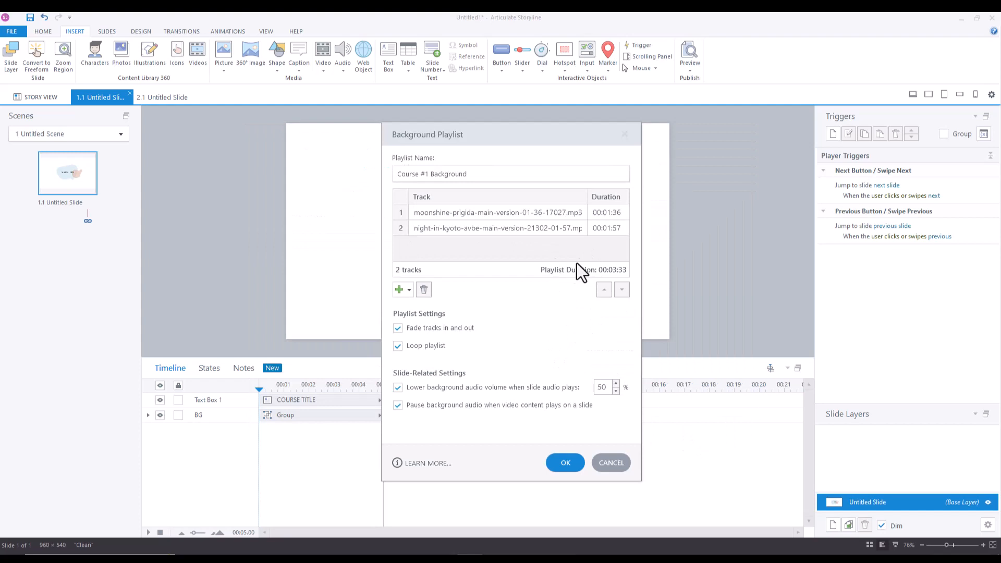
{"action": "mouse_move", "coordinate": [526, 268]}
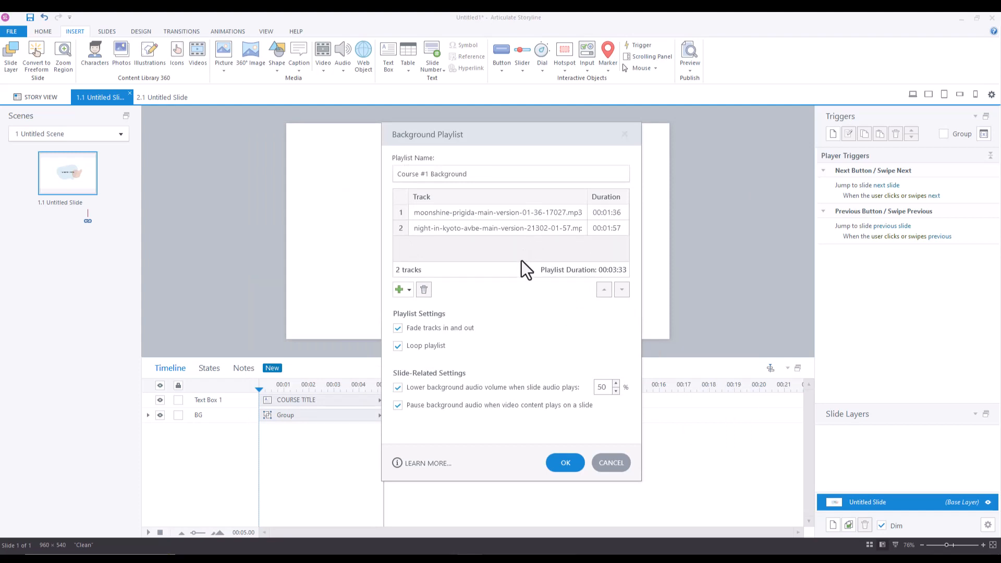
{"action": "mouse_move", "coordinate": [469, 292]}
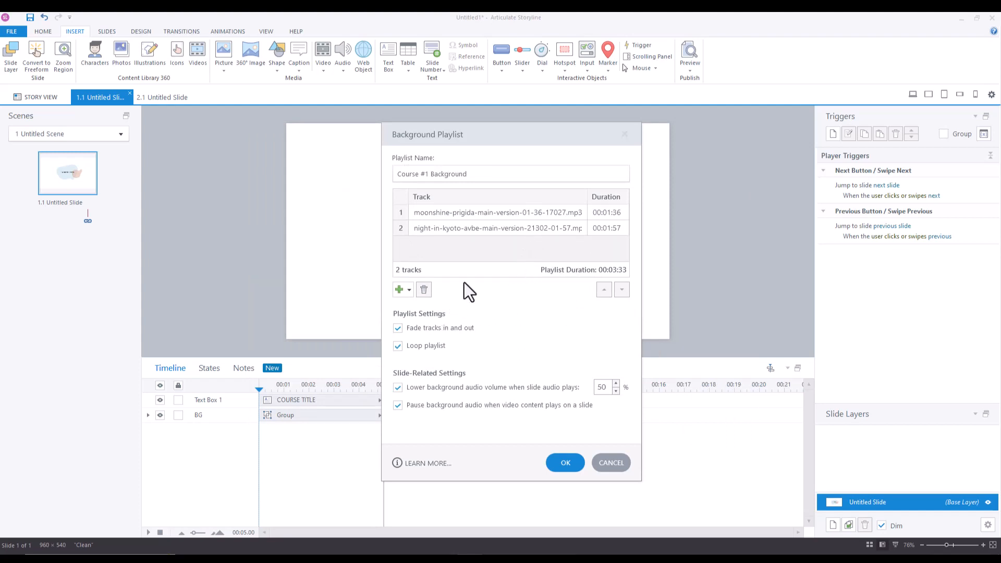
{"action": "left_click", "coordinate": [498, 228]}
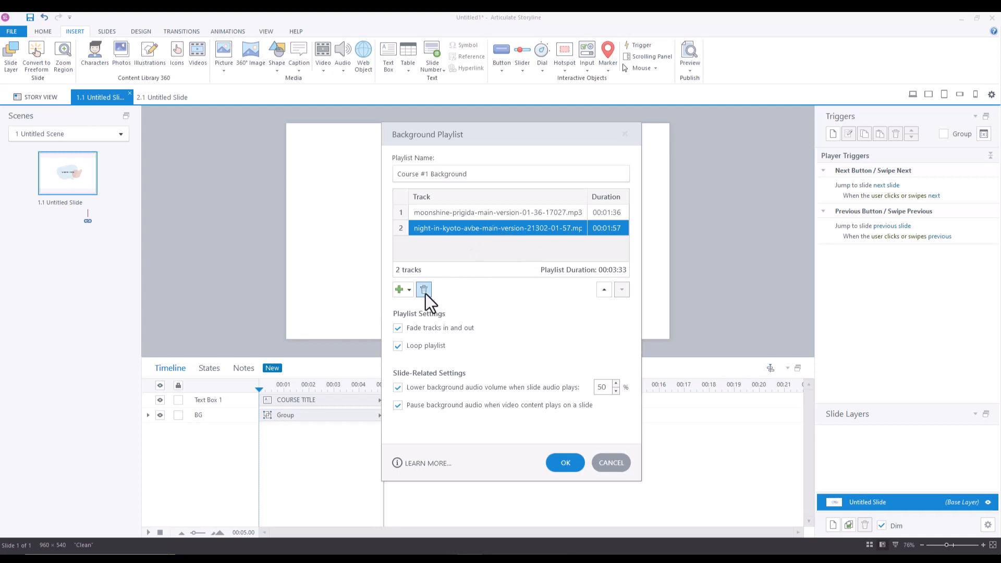
{"action": "left_click", "coordinate": [424, 289]}
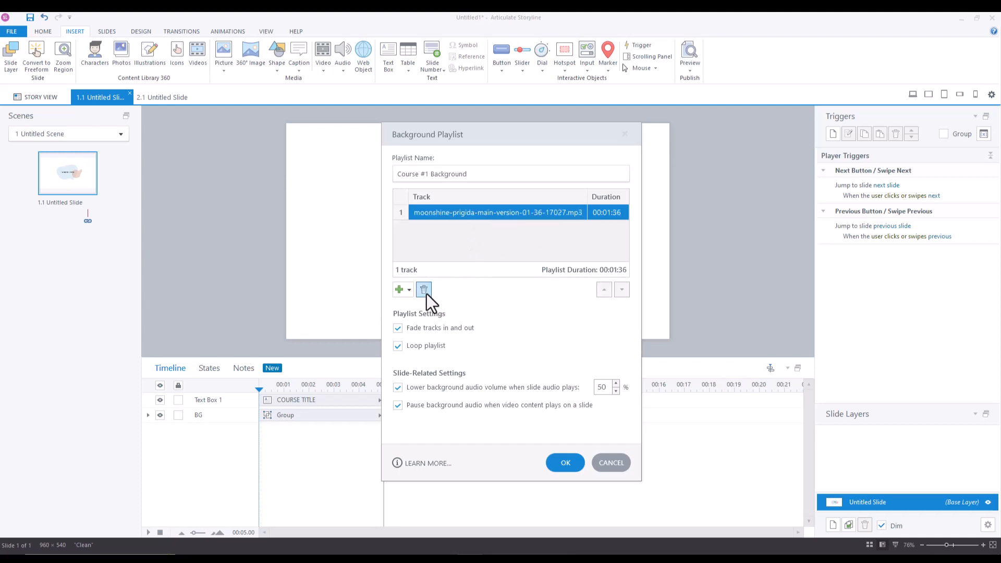
{"action": "left_click", "coordinate": [398, 289]}
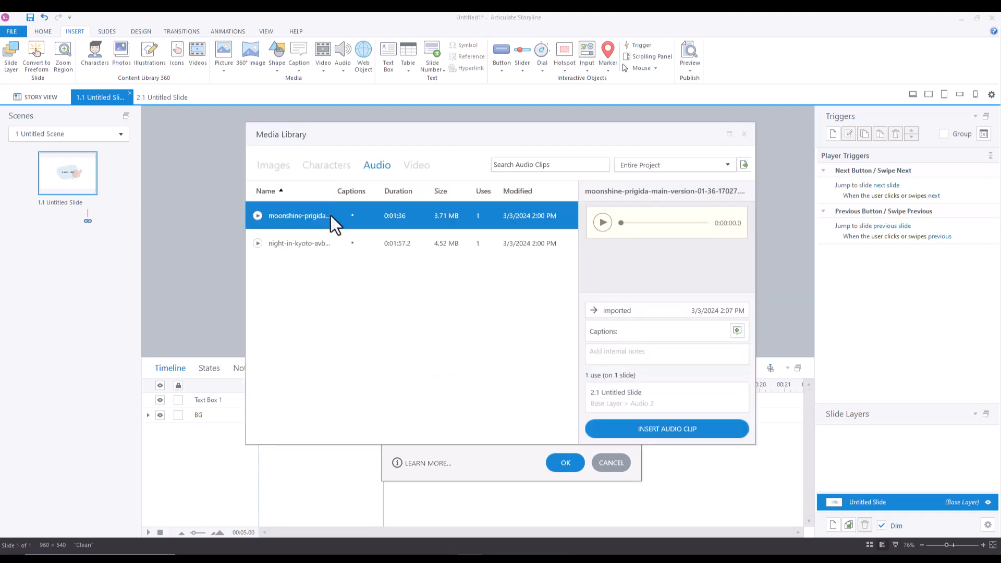
{"action": "left_click", "coordinate": [298, 243]}
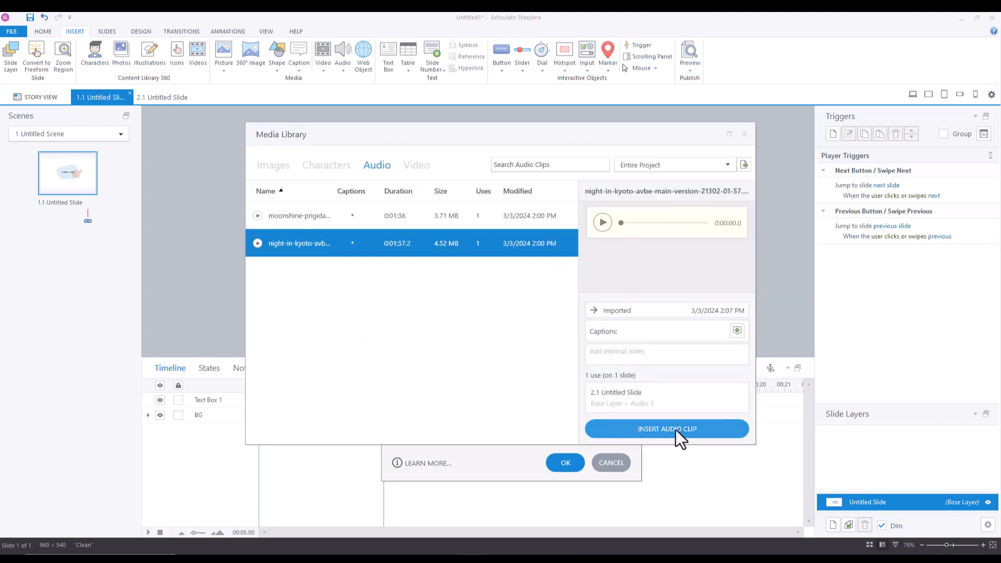
{"action": "left_click", "coordinate": [667, 429]}
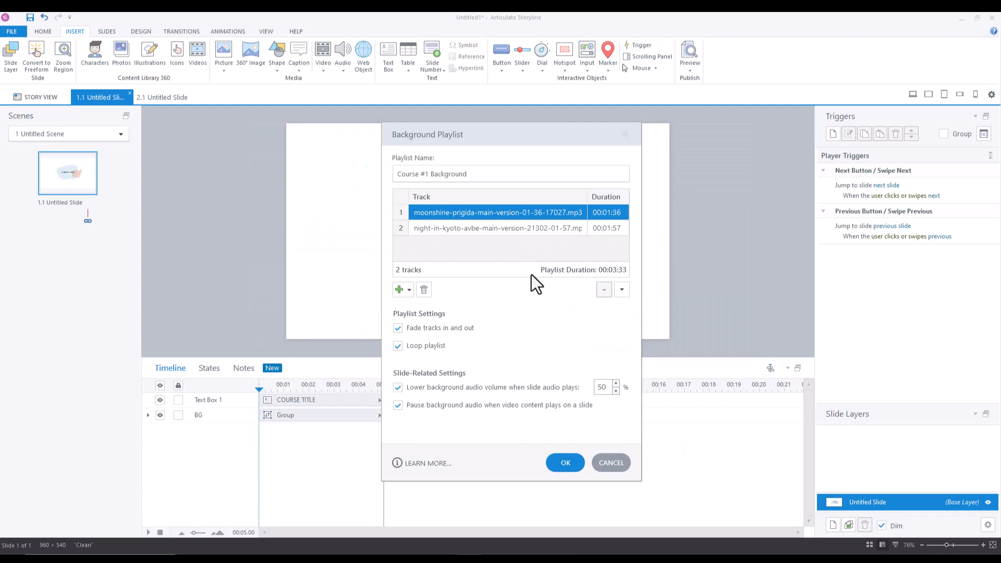
{"action": "mouse_move", "coordinate": [488, 232]}
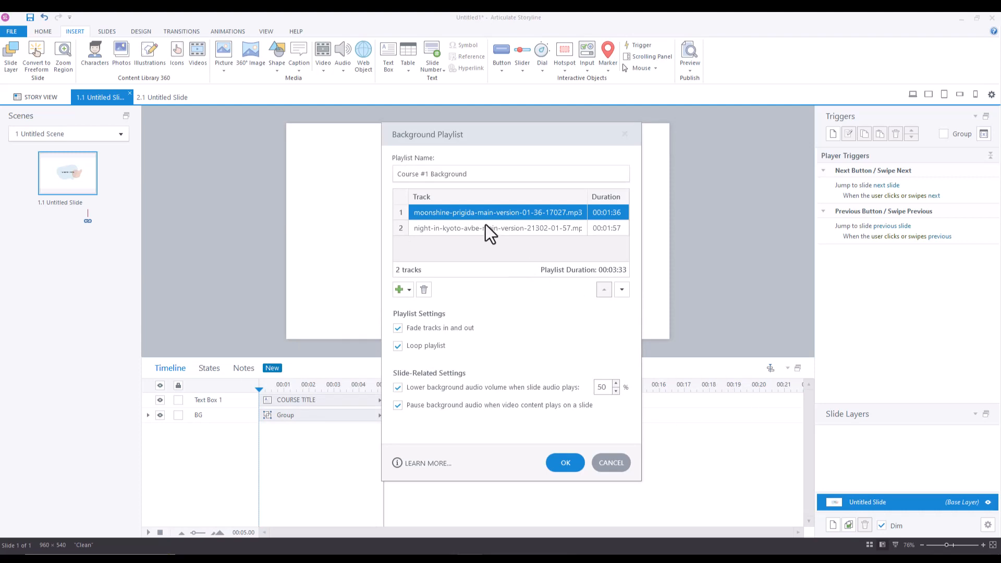
{"action": "mouse_move", "coordinate": [486, 239]}
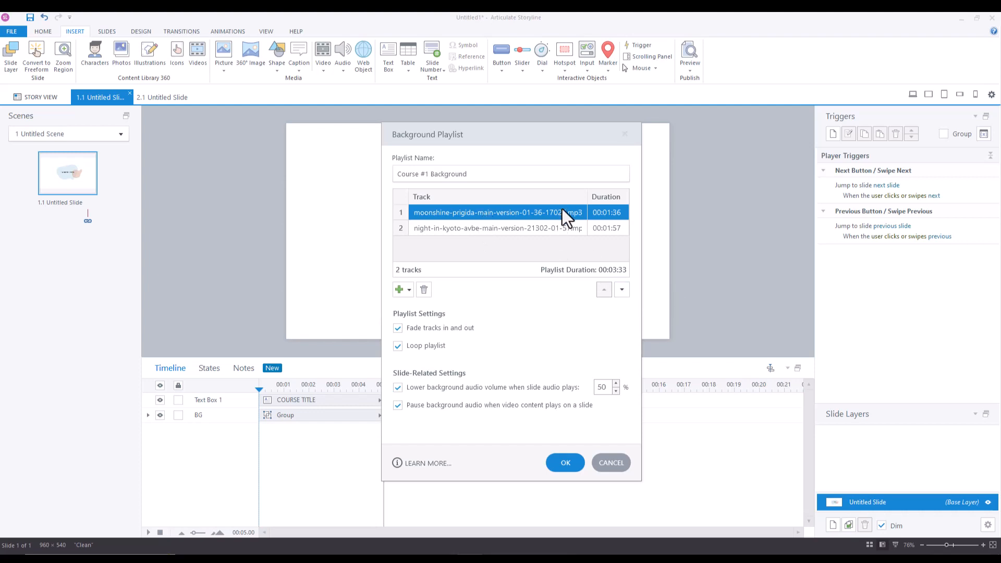
Move moonshine below night-in-kyoto and confirm the playlist with OK
{"action": "left_click", "coordinate": [620, 289]}
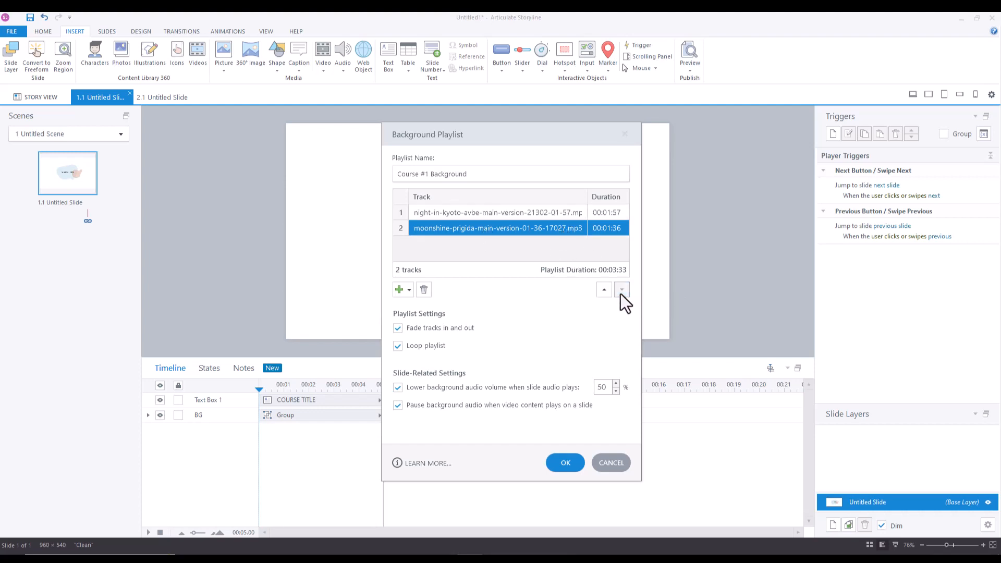
{"action": "left_click", "coordinate": [603, 289]}
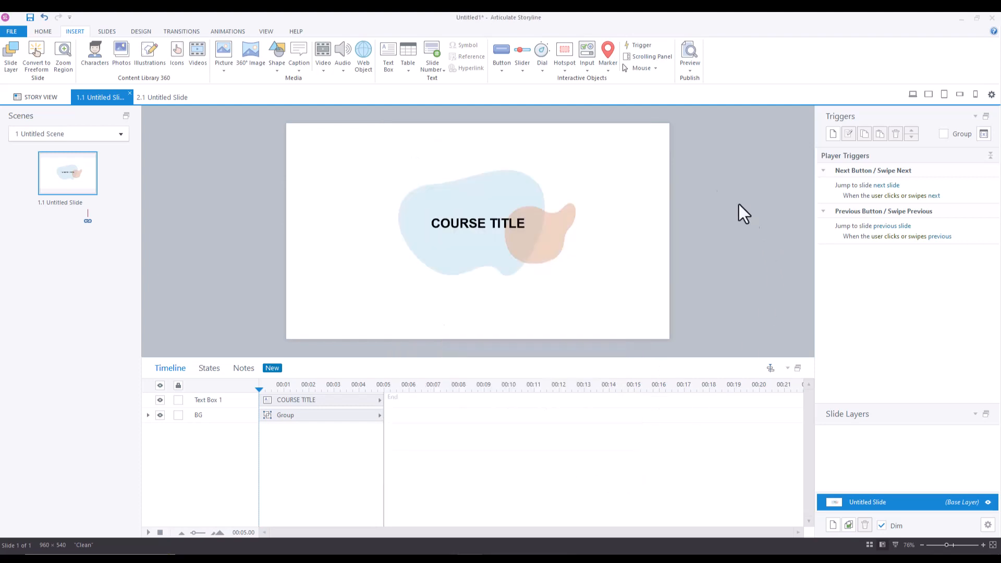
{"action": "mouse_move", "coordinate": [344, 89]}
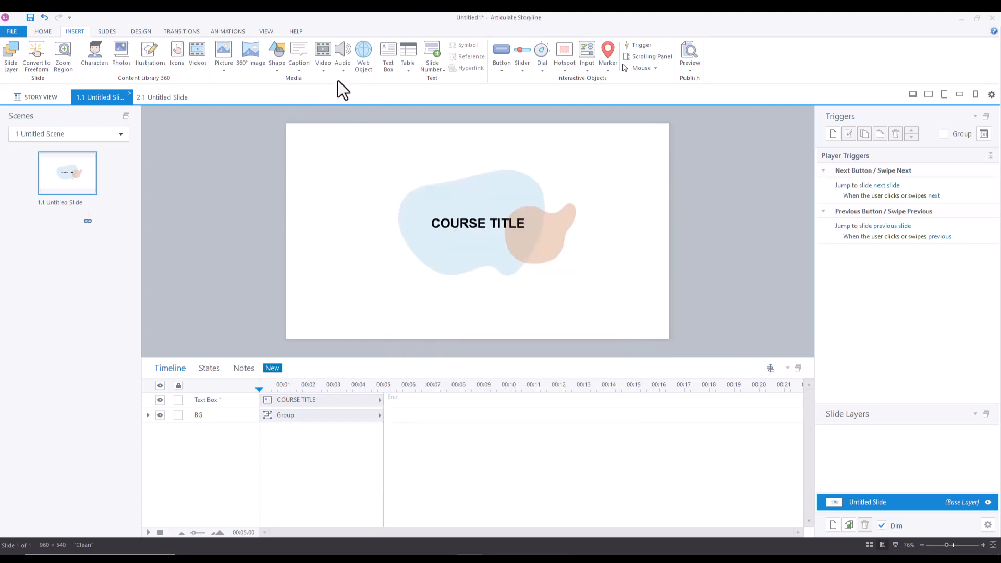
Open Insert > Audio to see Course #1 Background (2 tracks) as the active background audio
{"action": "left_click", "coordinate": [342, 57]}
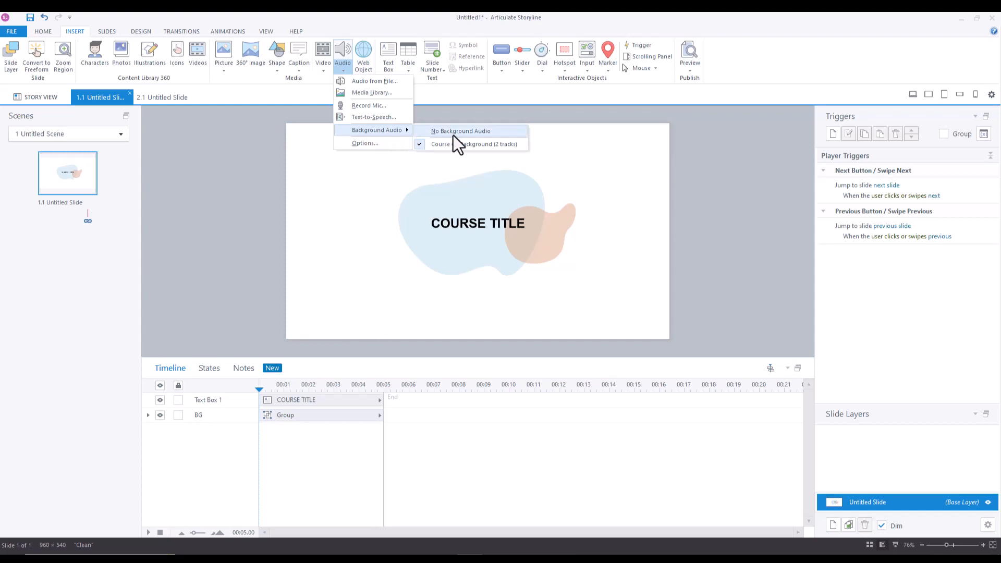
{"action": "mouse_move", "coordinate": [461, 131]}
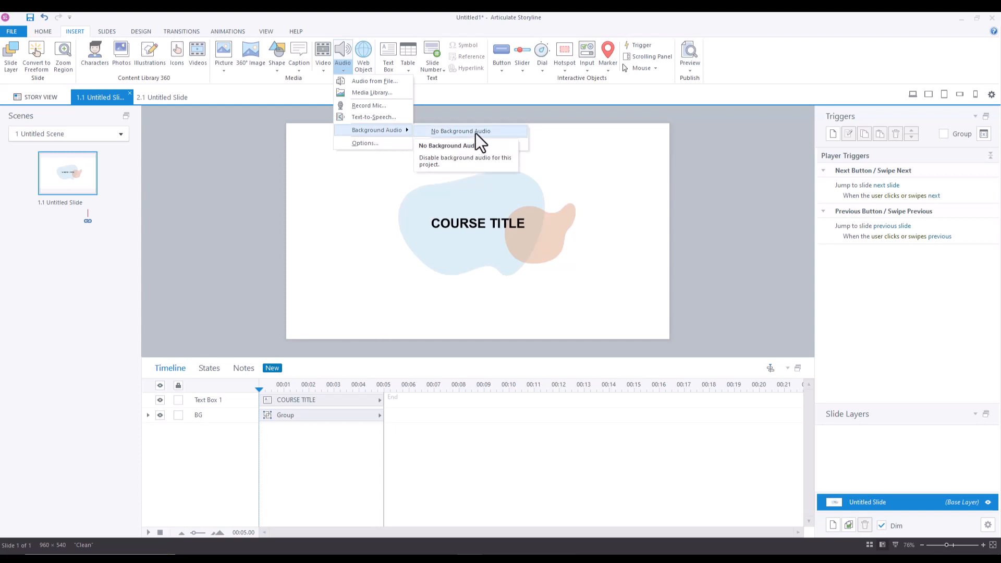